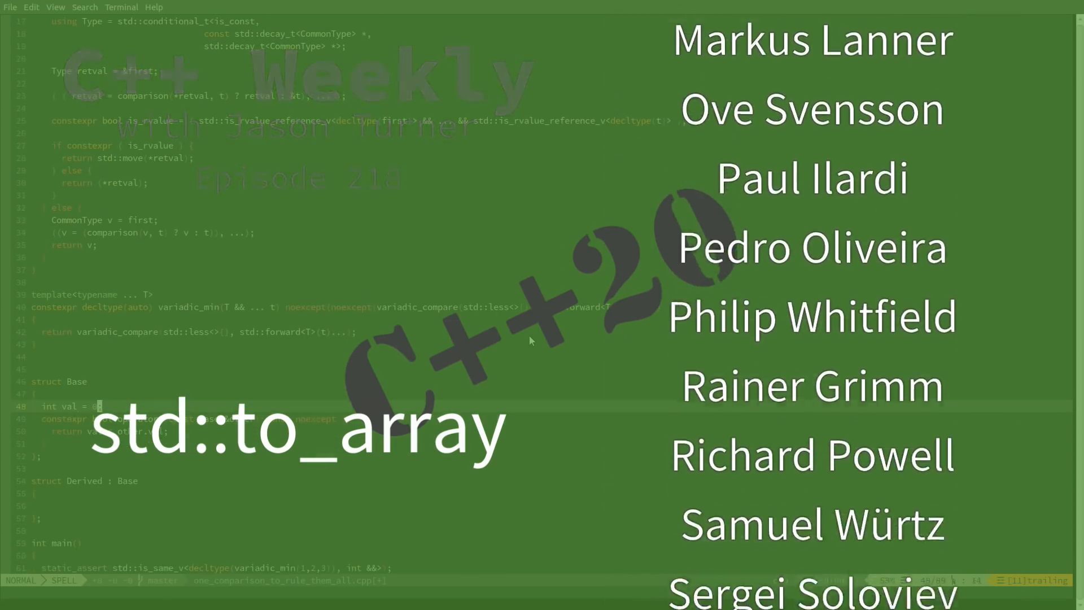
Write int main() declaring const auto str = "Hello World";.
scroll(down, 3)
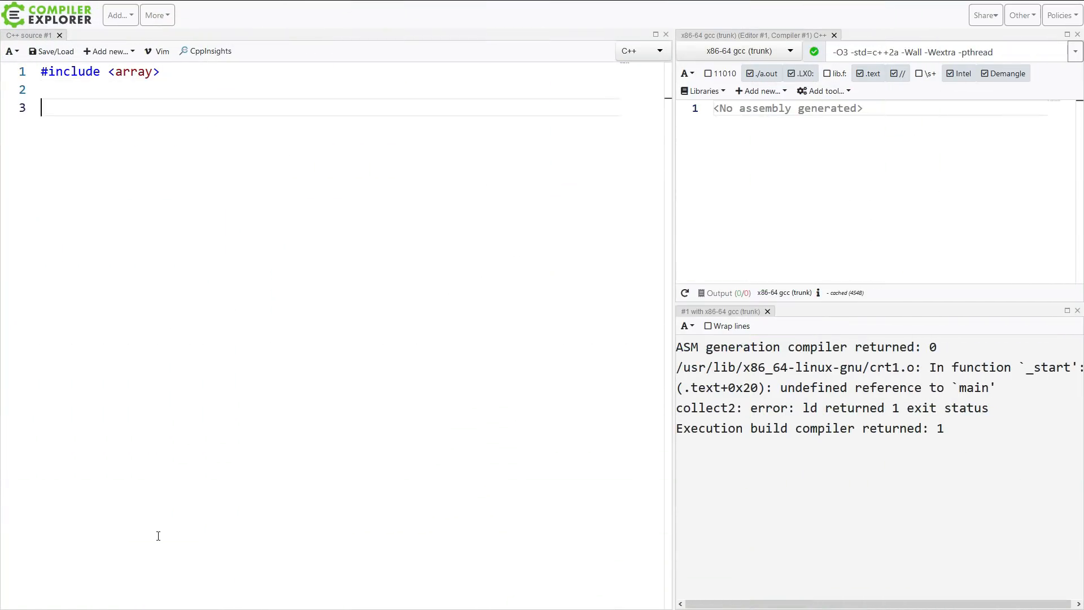
text(int main())
text({)
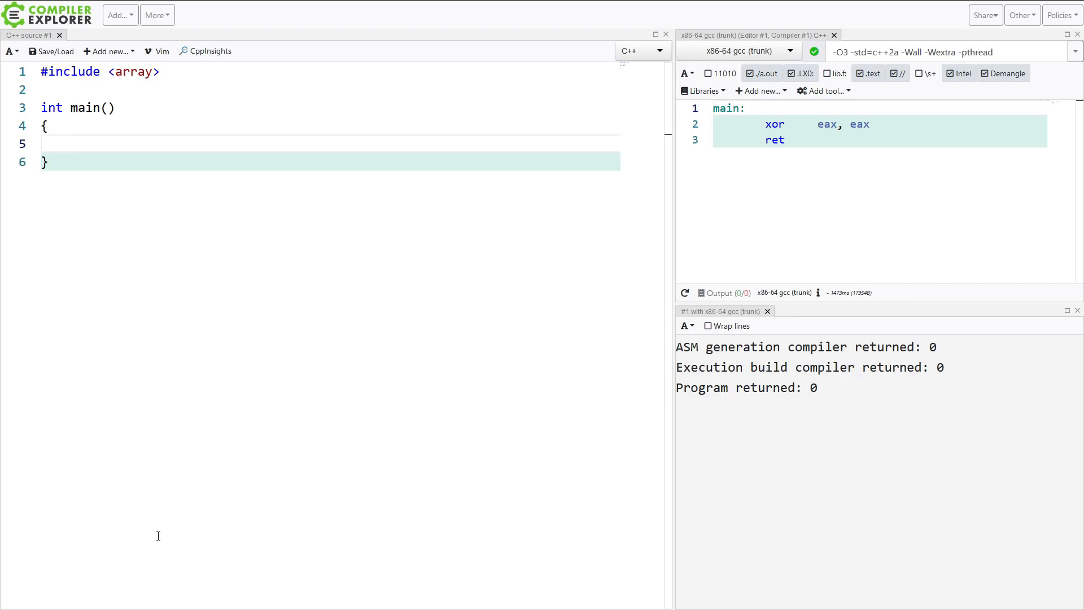
text(const auto)
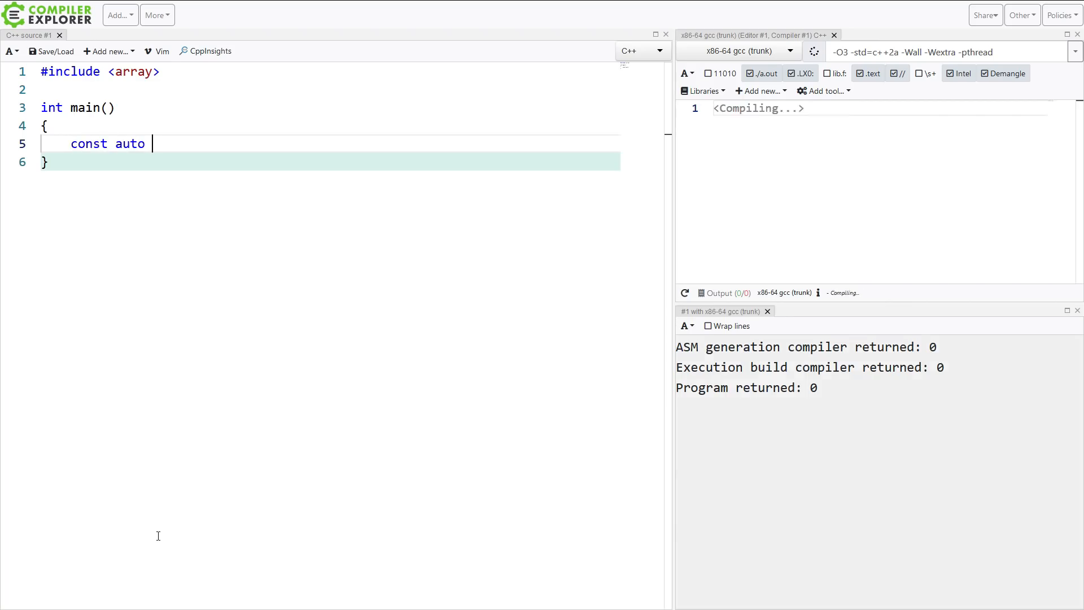
text(str = "Hello World";)
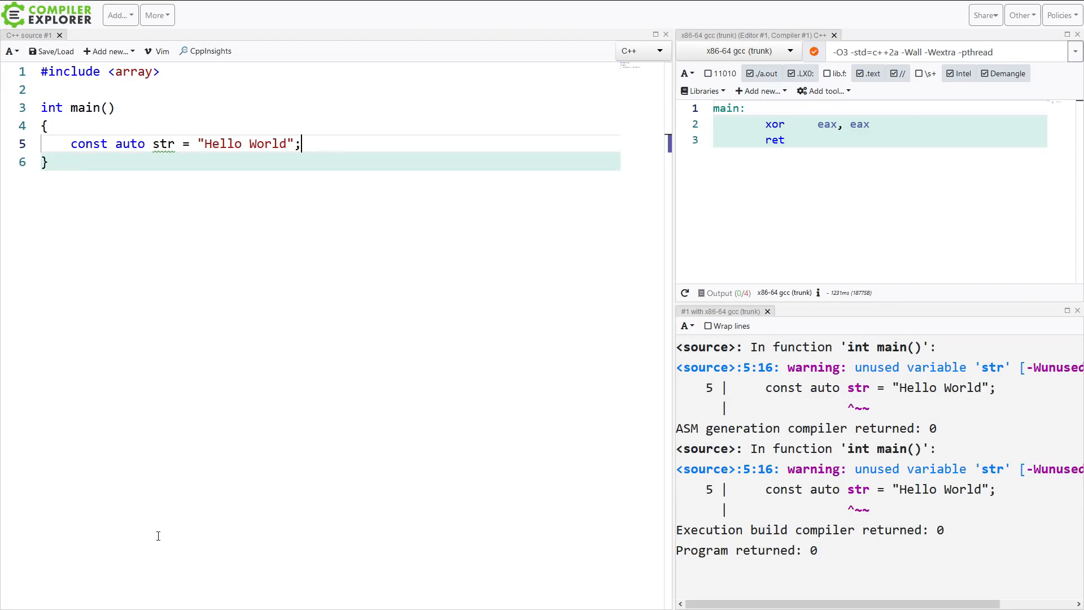
Call std::to_array(str) and add a commented std::array line below it.
text(std)
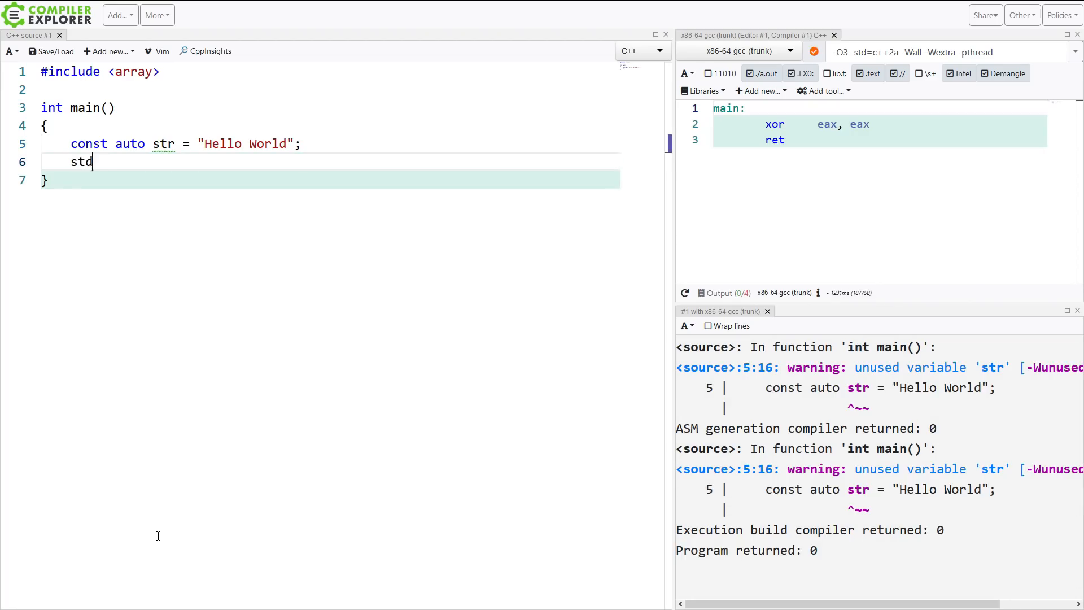
text(::to_array(str);)
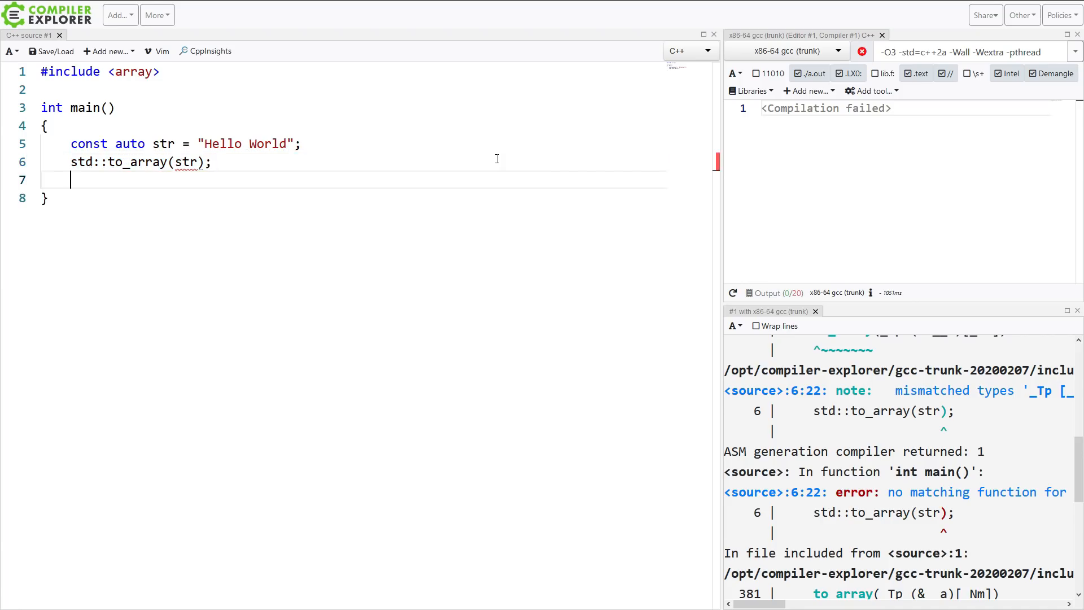
text(std::array)
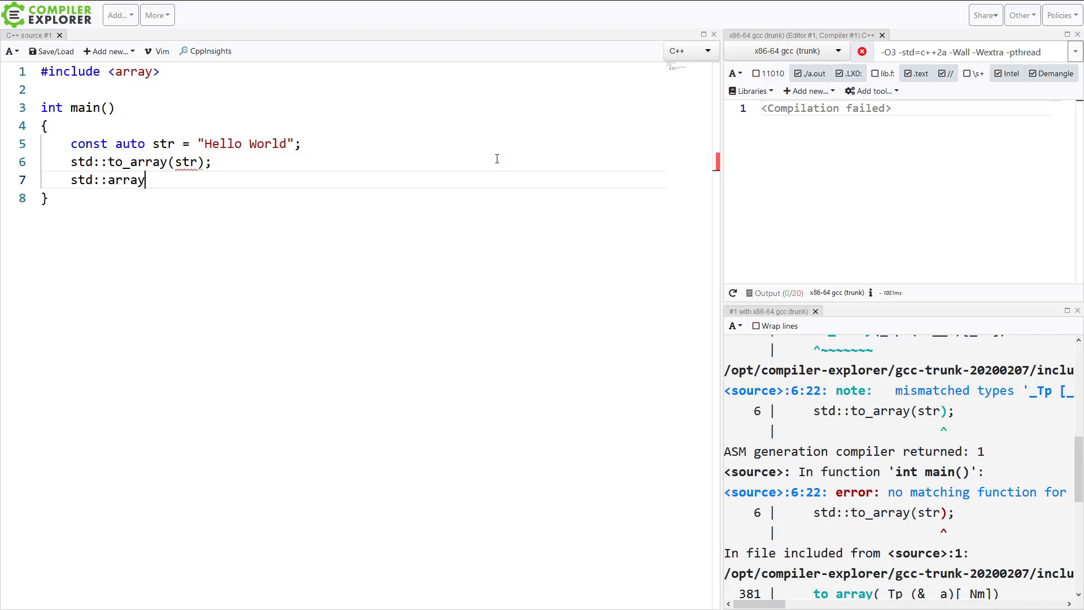
text(//)
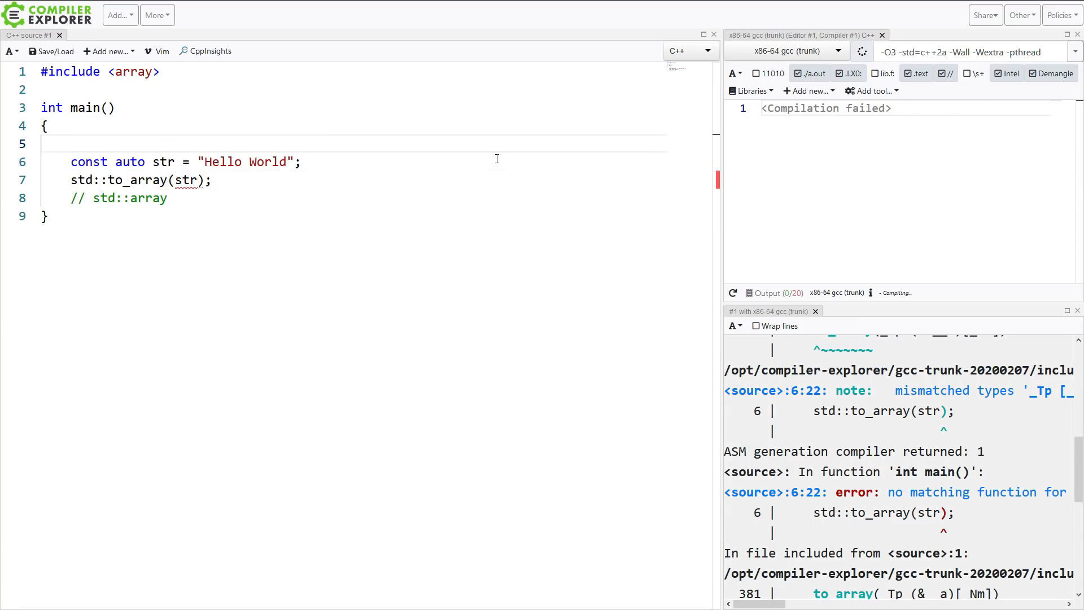
Declare const int data[3] = {1,2,3};.
text(const int)
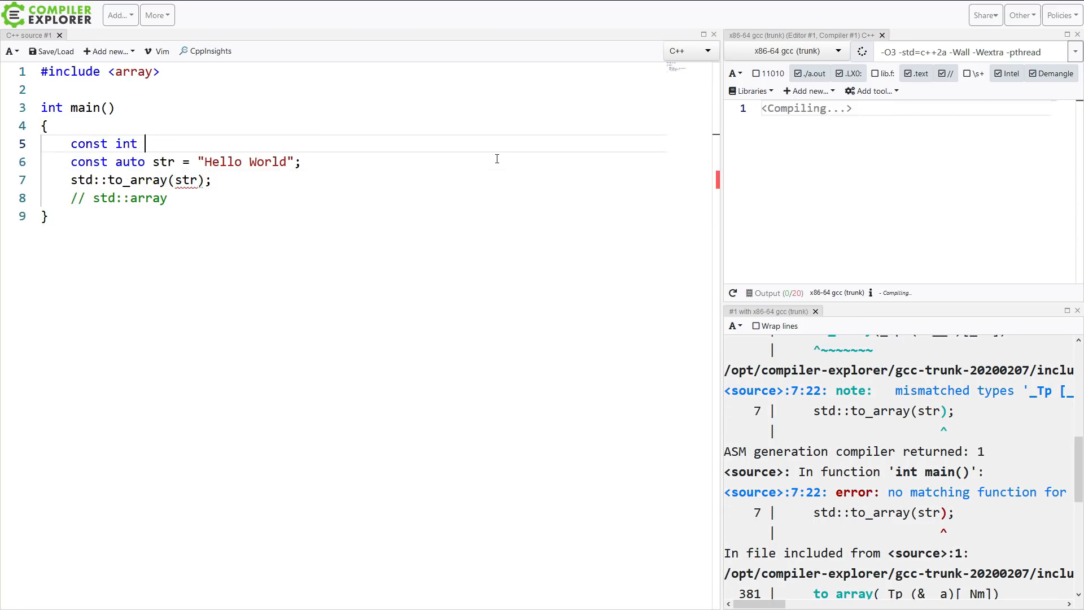
text(data)
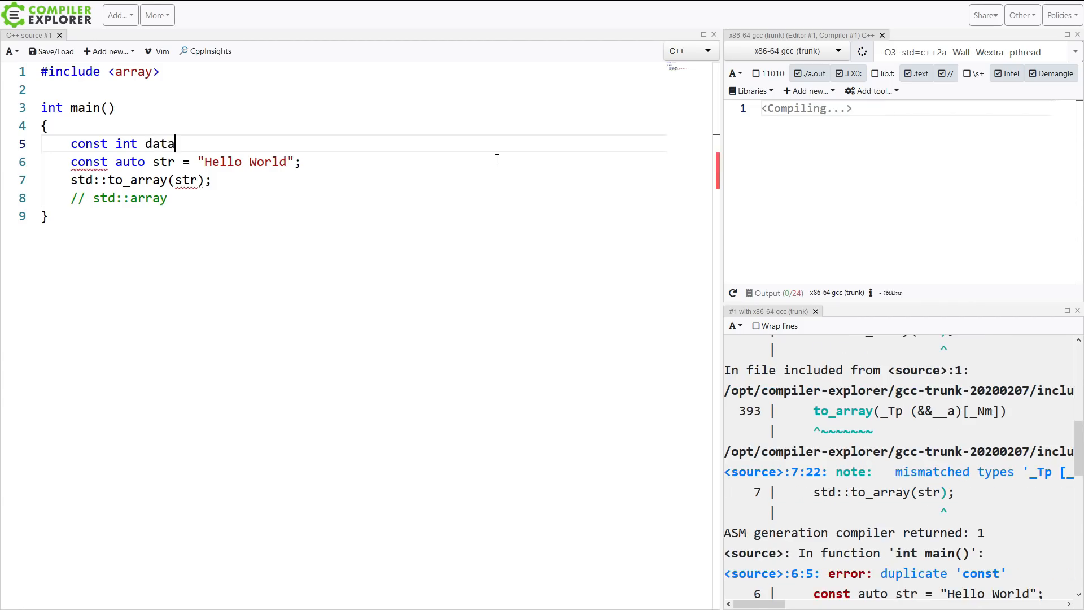
text([3] = {})
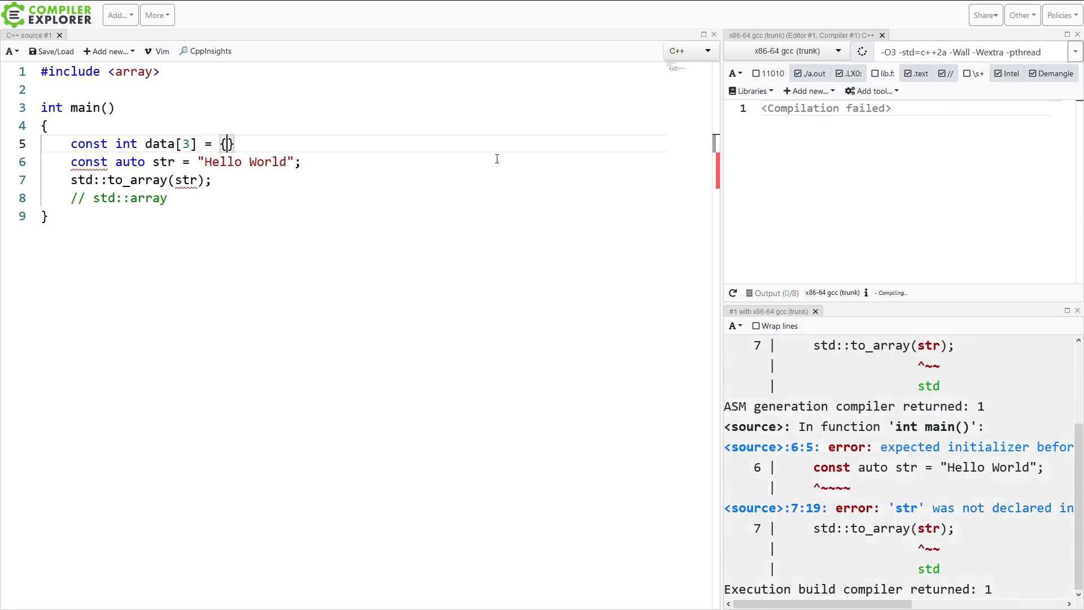
text(1,2,3=)
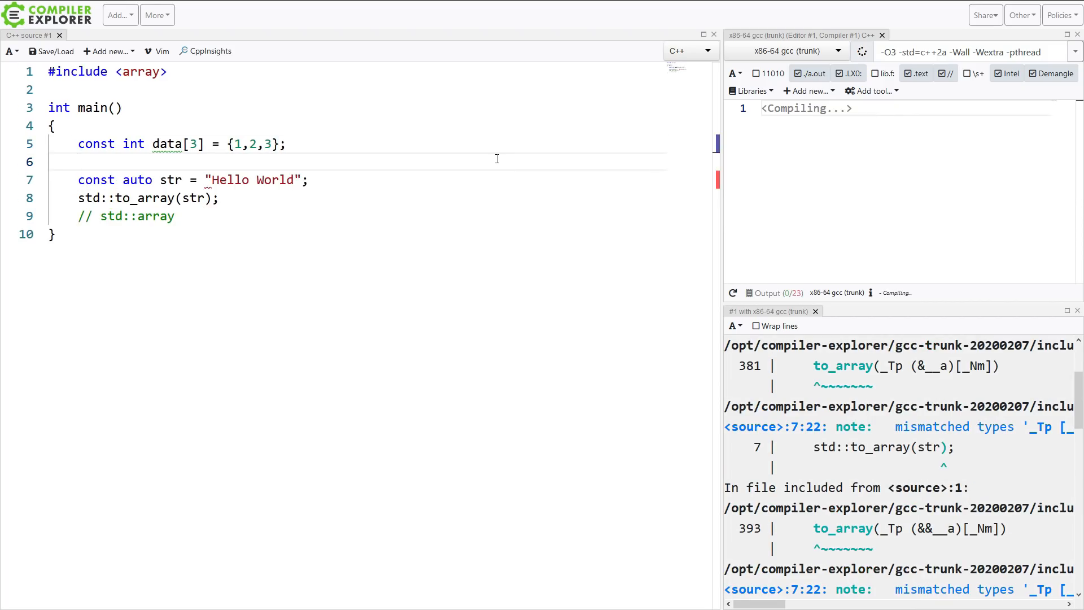
Add const auto d_array = std::to_array(data); so the int array converts and compiles.
text(const auto d)
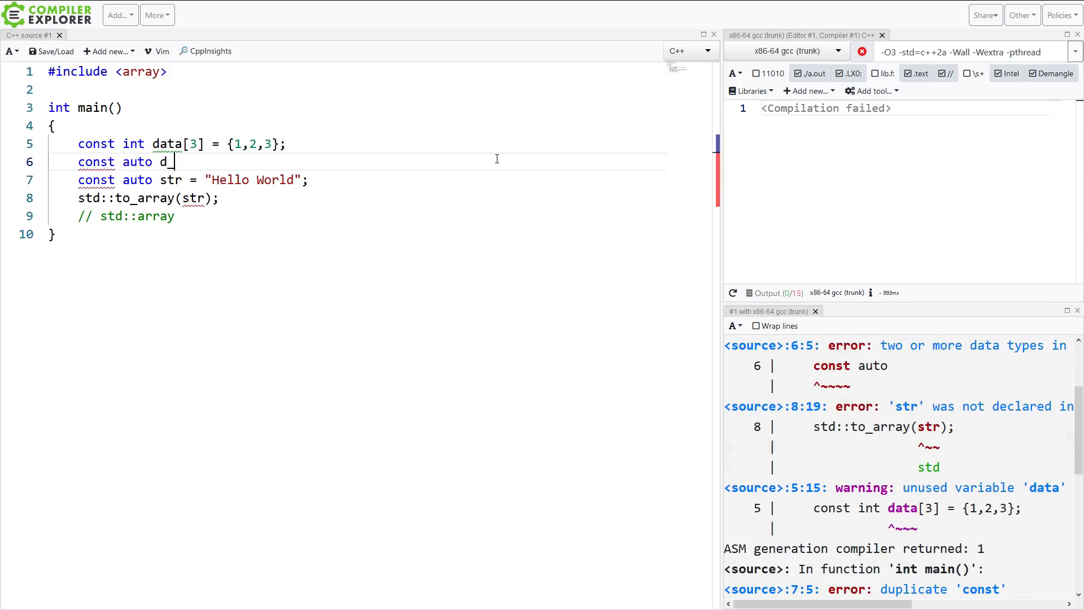
text(_array = to_array)
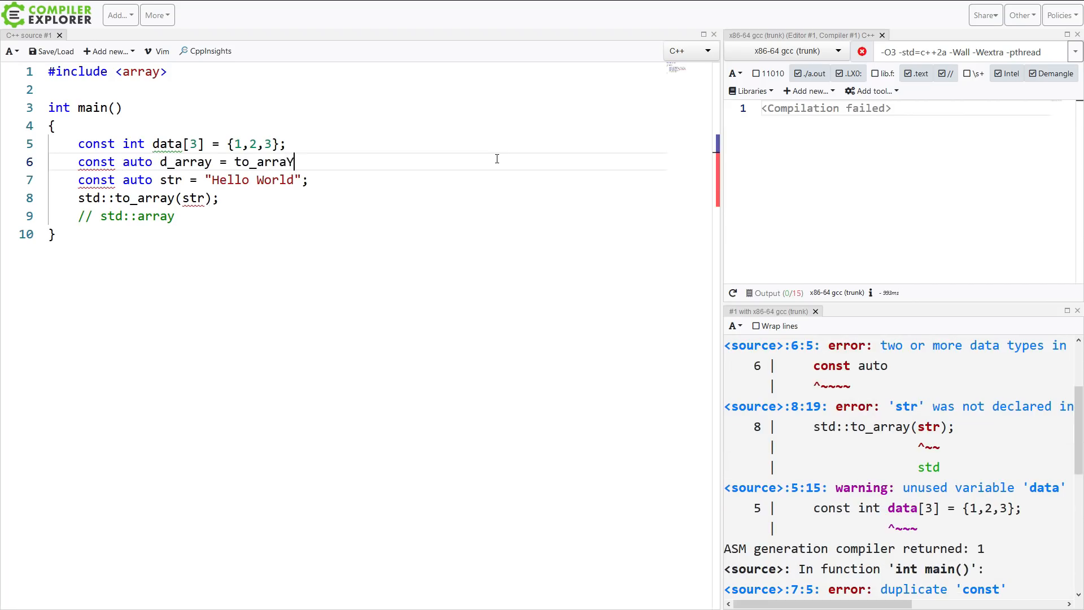
text((data))
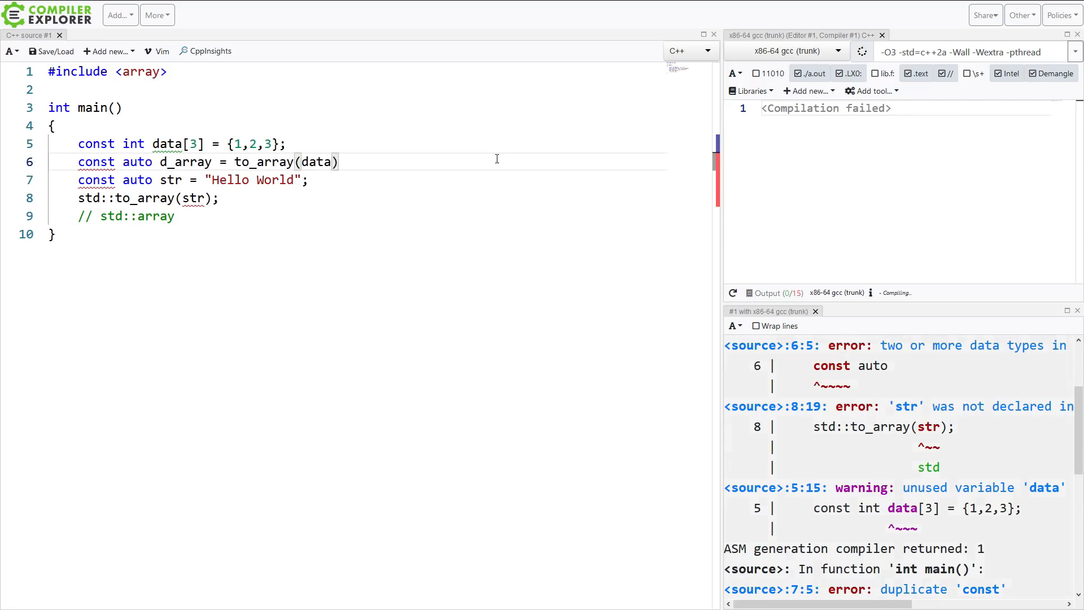
text(;)
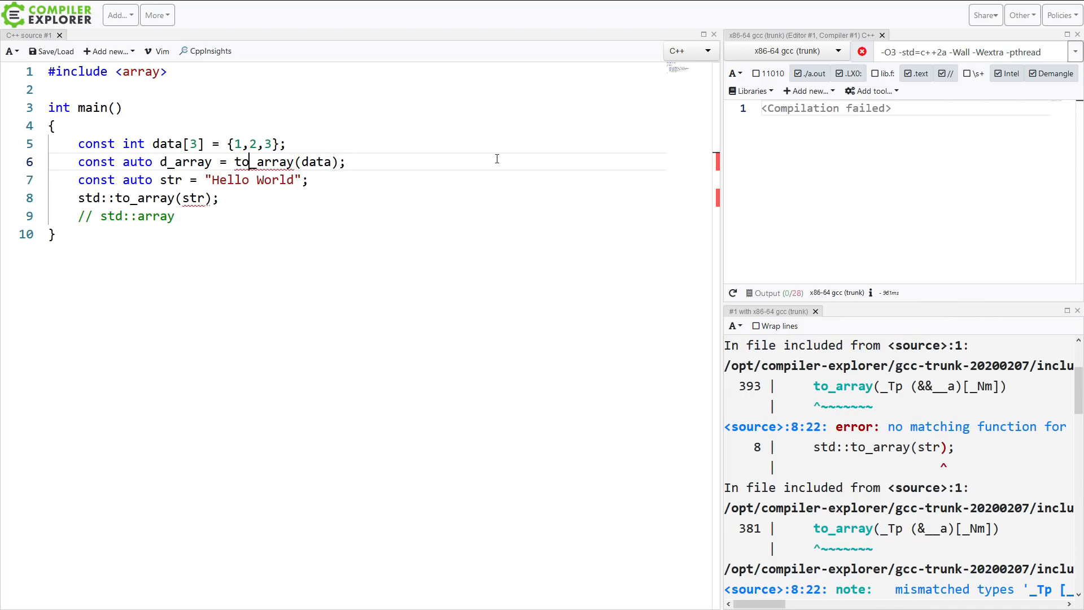
text(std::)
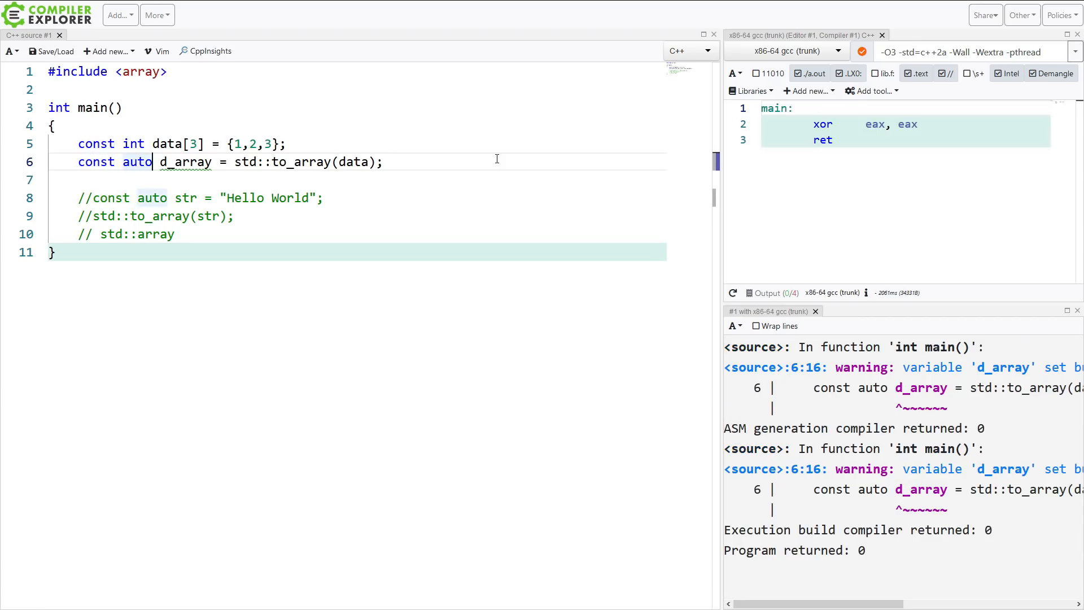
Type d_array as std::array<int, 3>, comment out the array lines and restore the str declaration.
text(std::array<)
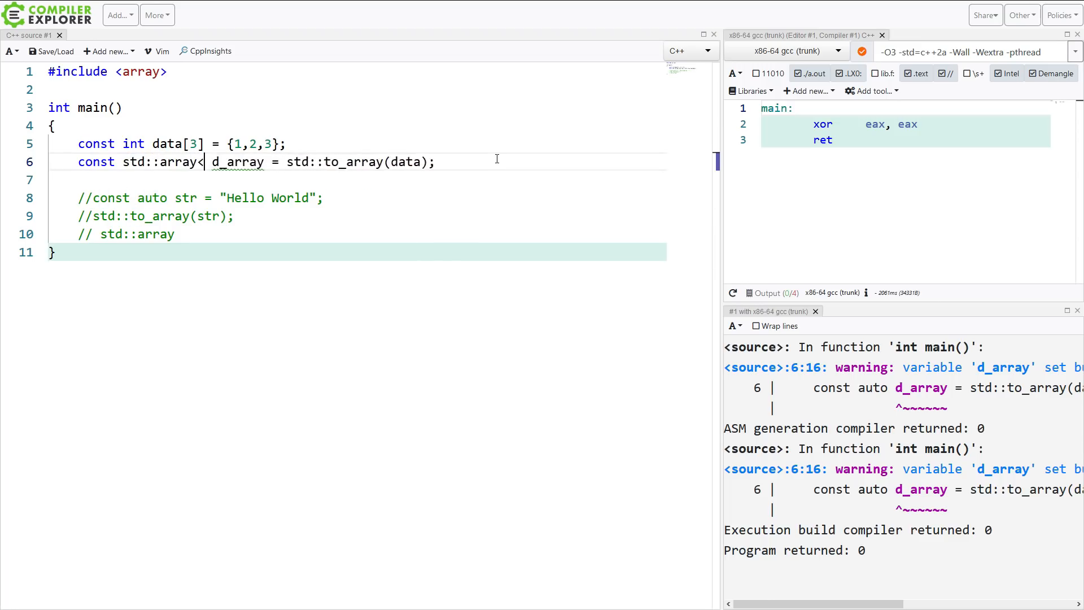
text(int, 3>)
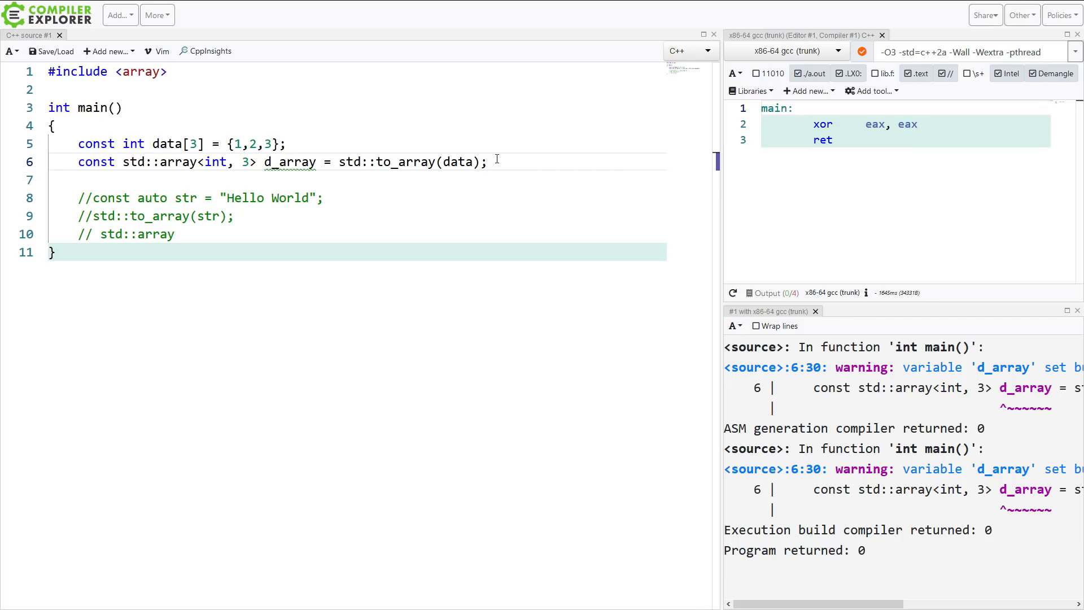
click(80, 198)
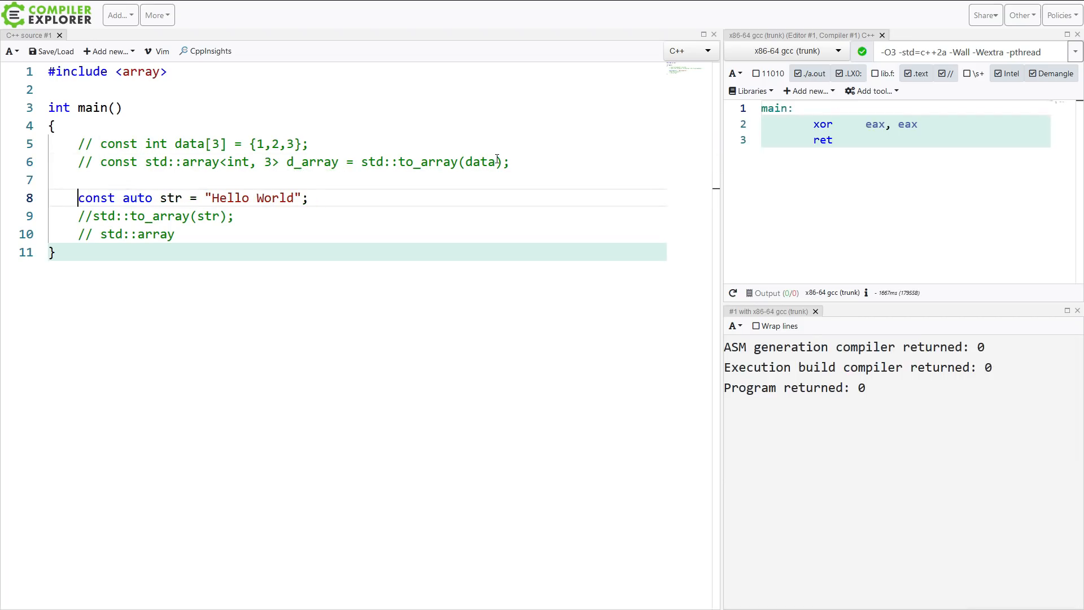
Uncomment the to_array call and pass the "Hello World" literal directly instead of str.
click(90, 216)
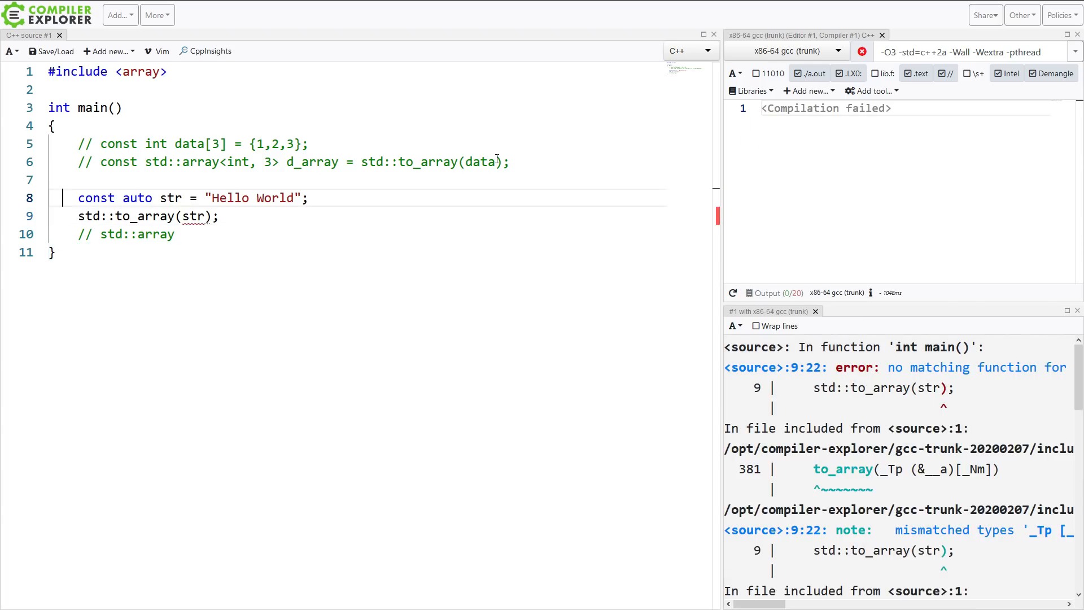
double_click(170, 198)
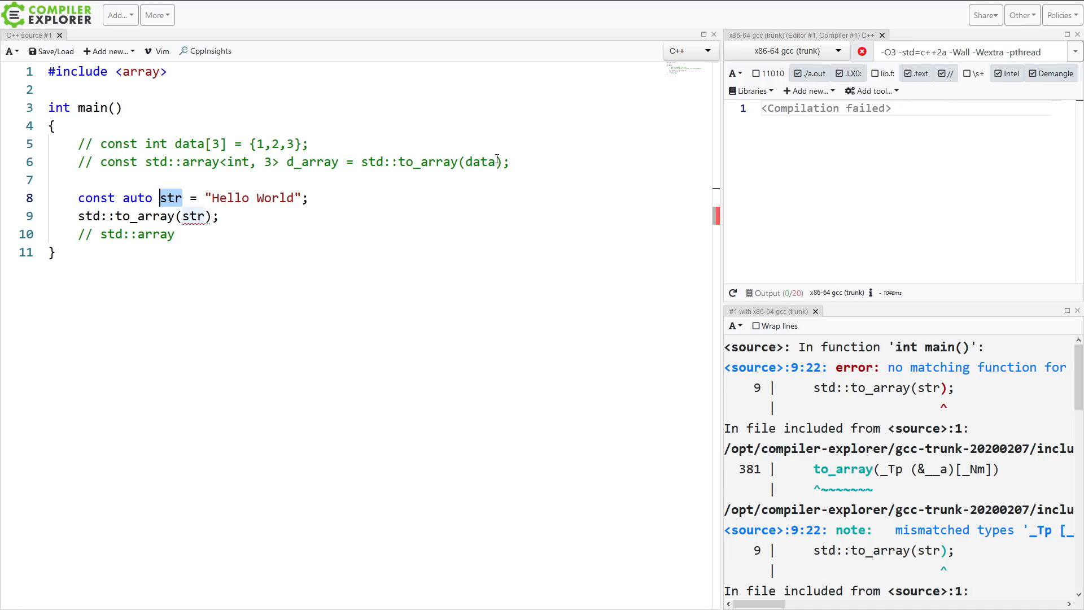
click(196, 216)
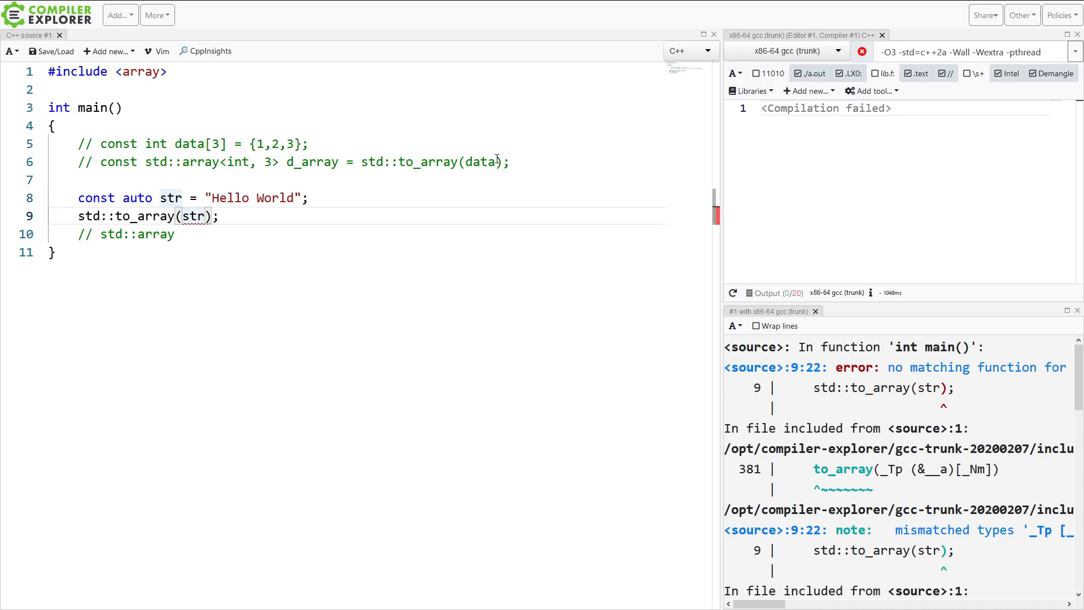
text("He)
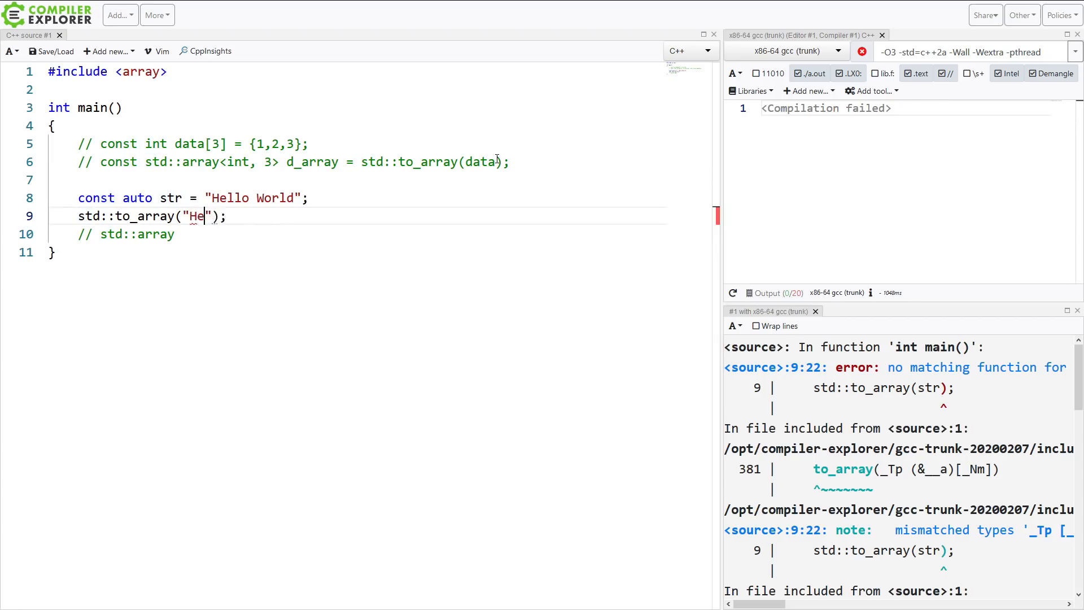
text(llo World)
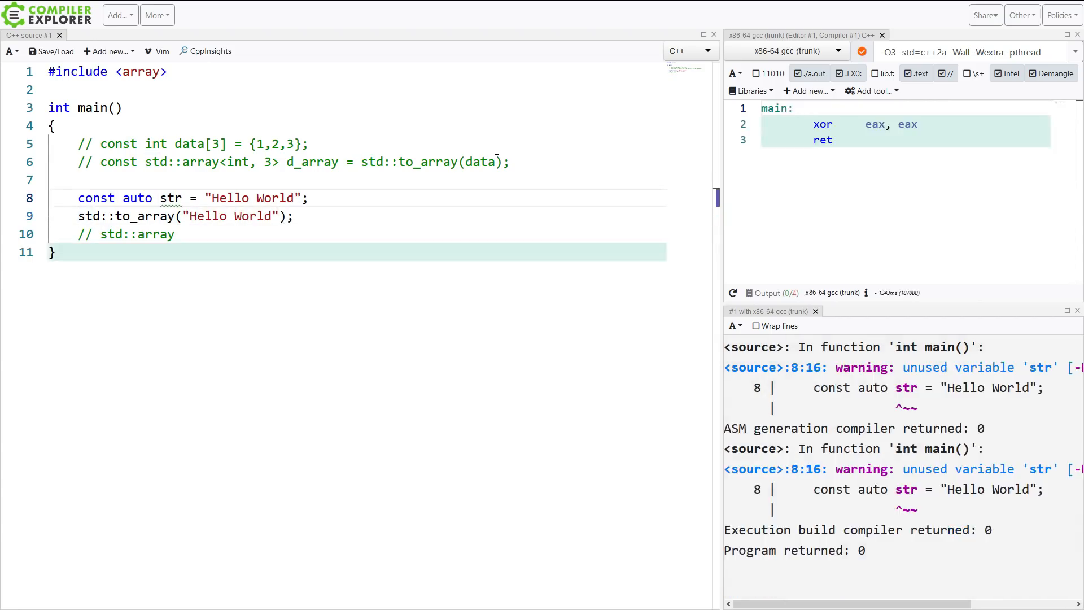
Comment out the const auto str = "Hello World"; declaration with //.
text(//)
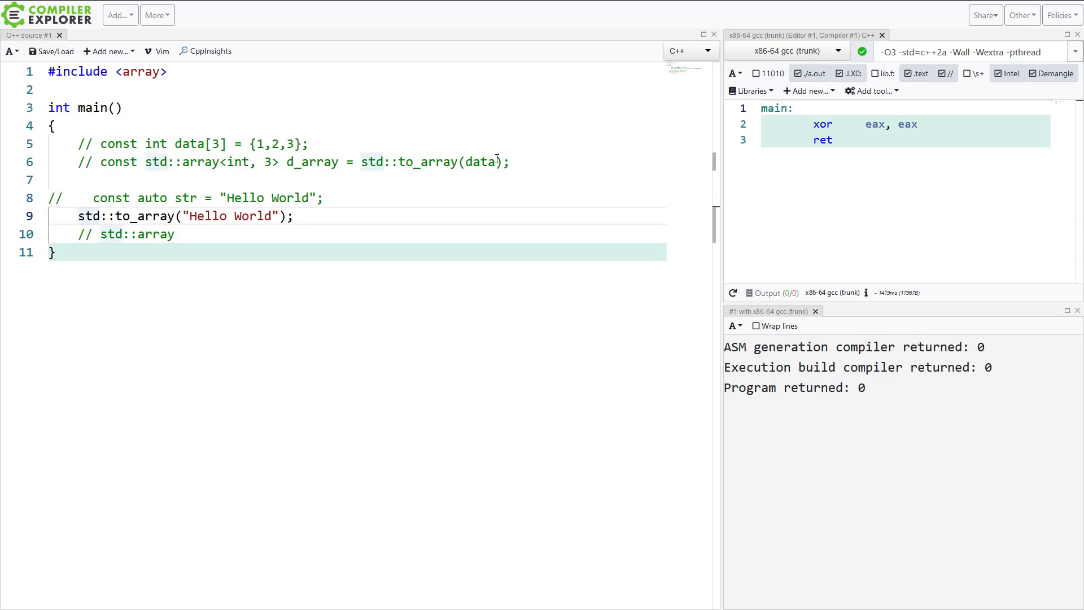
Assign std::to_array("Hello World") to a new const auto str variable.
text(const)
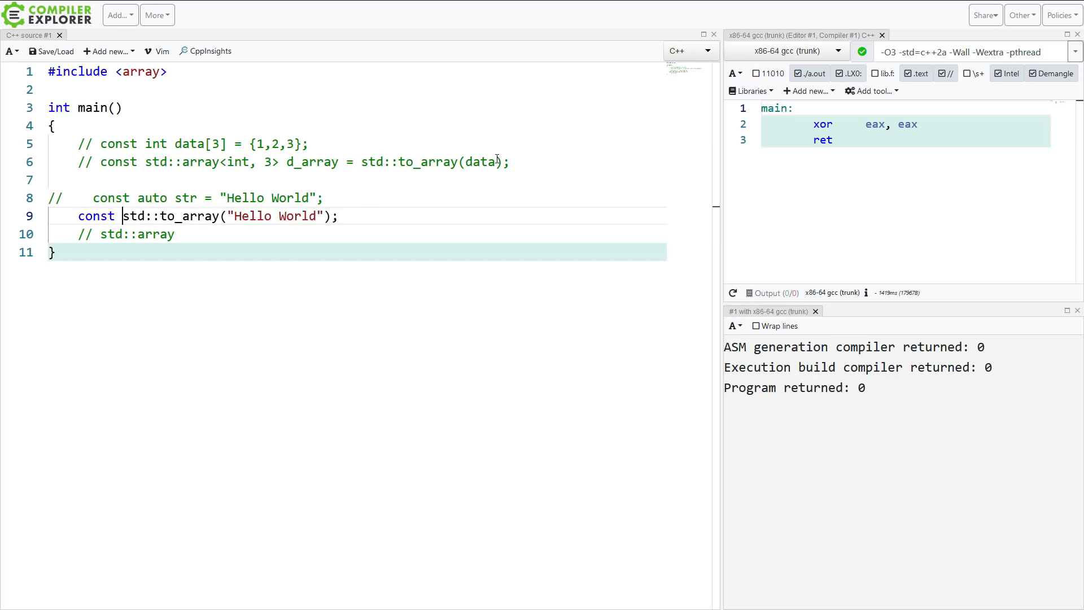
text(auto =)
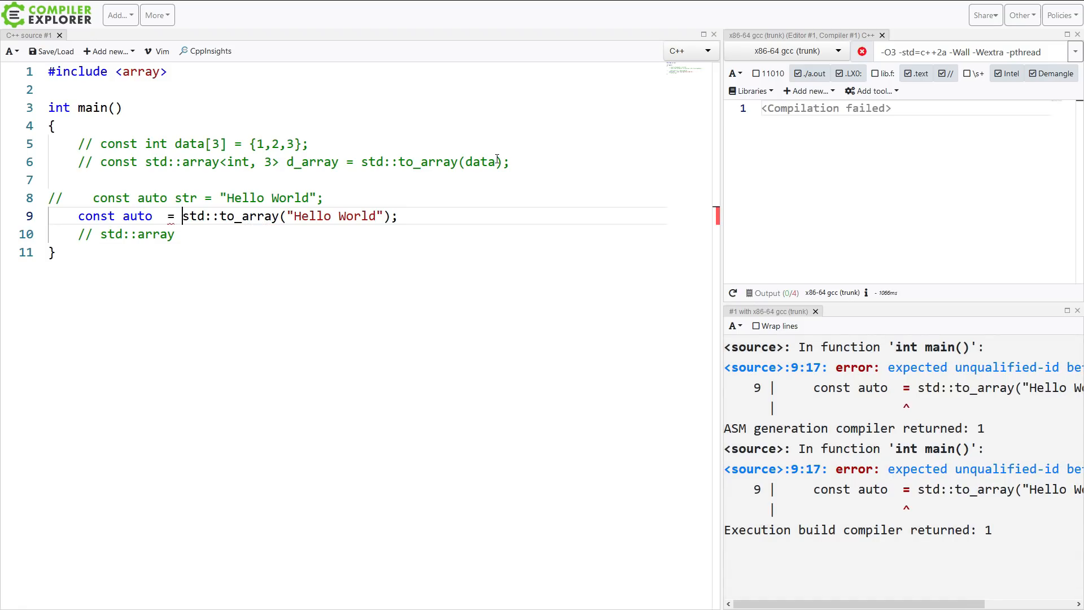
text(str)
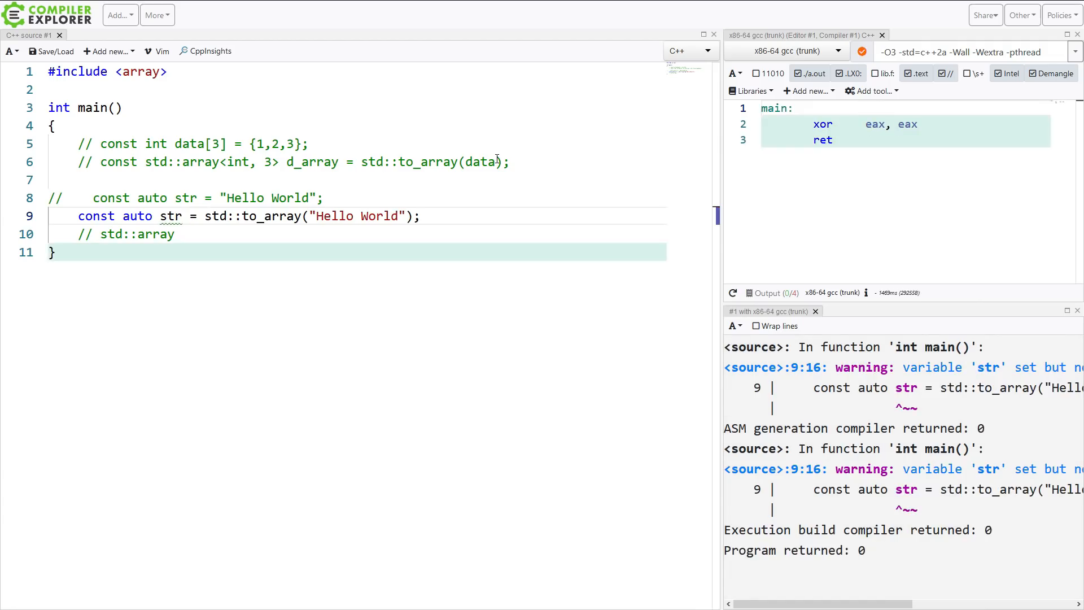
click(183, 216)
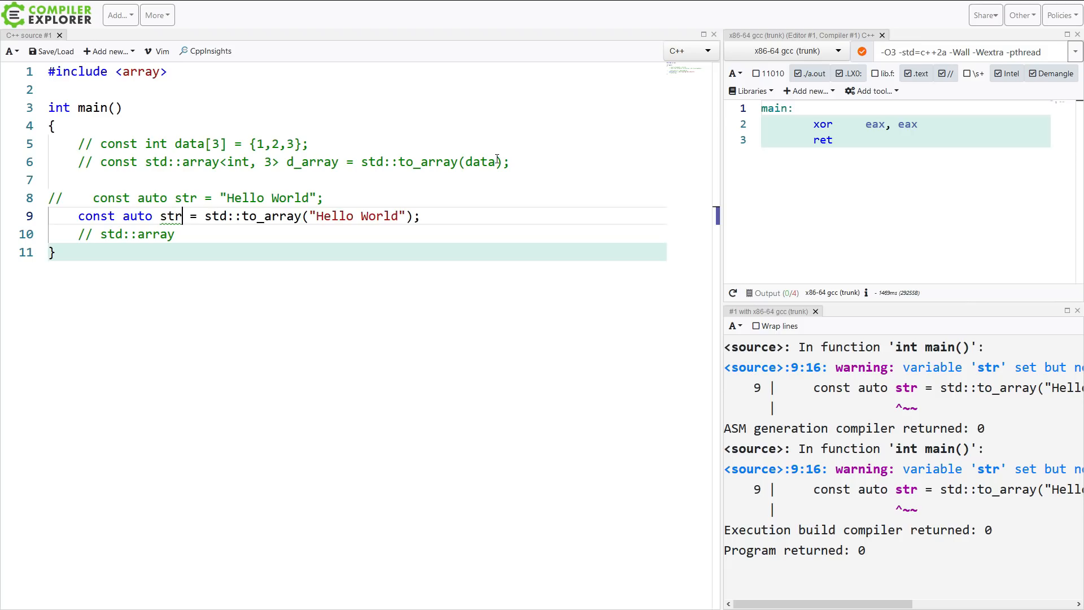
click(181, 198)
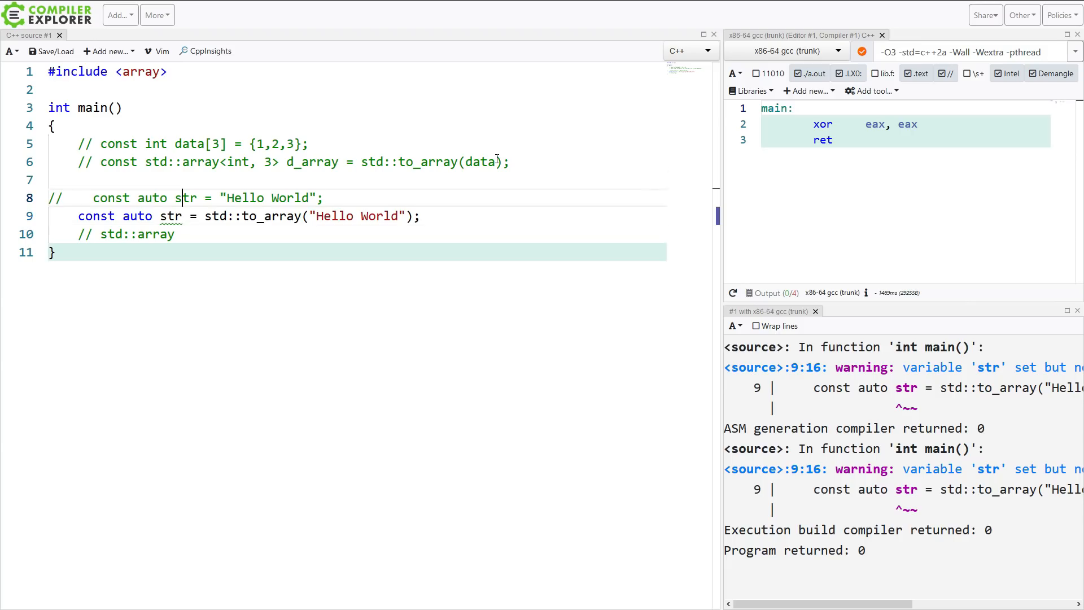